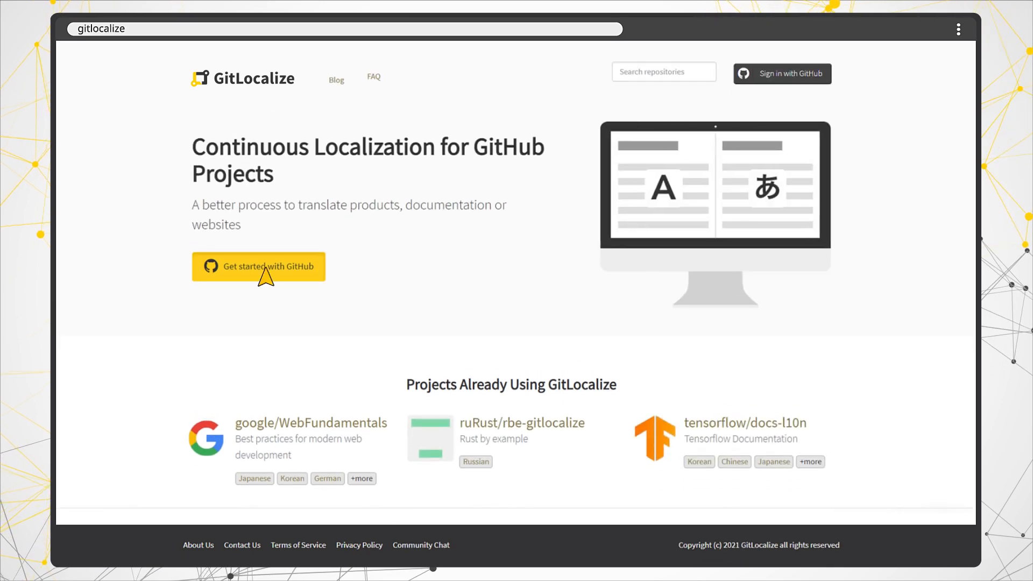
Complete GitHub sign-in to reach the empty GitLocalize workspace.
{"action": "left_click", "coordinate": [258, 267]}
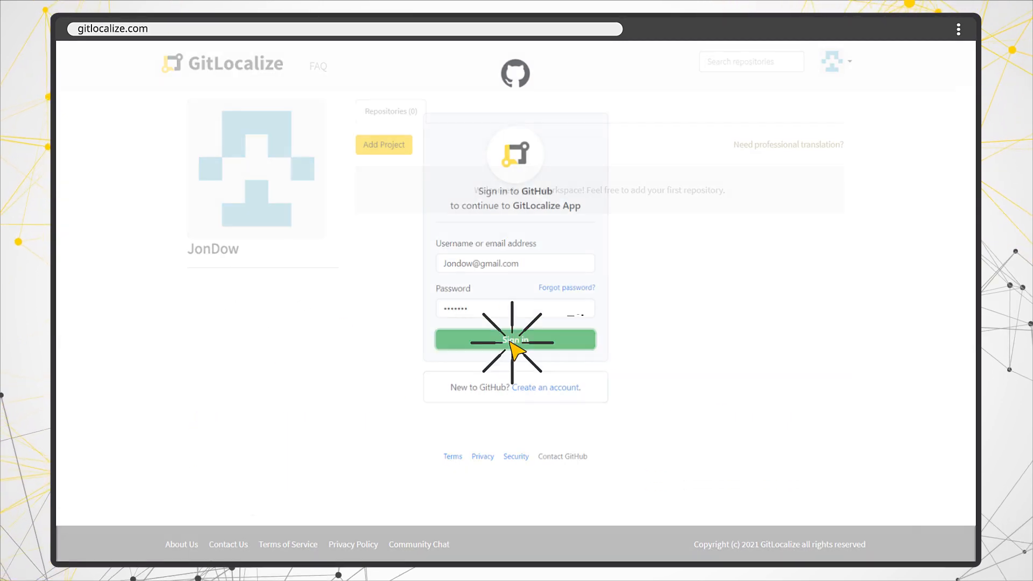
Create the beta project with locale paths, English source and Spanish, German, French targets.
{"action": "left_click", "coordinate": [514, 340]}
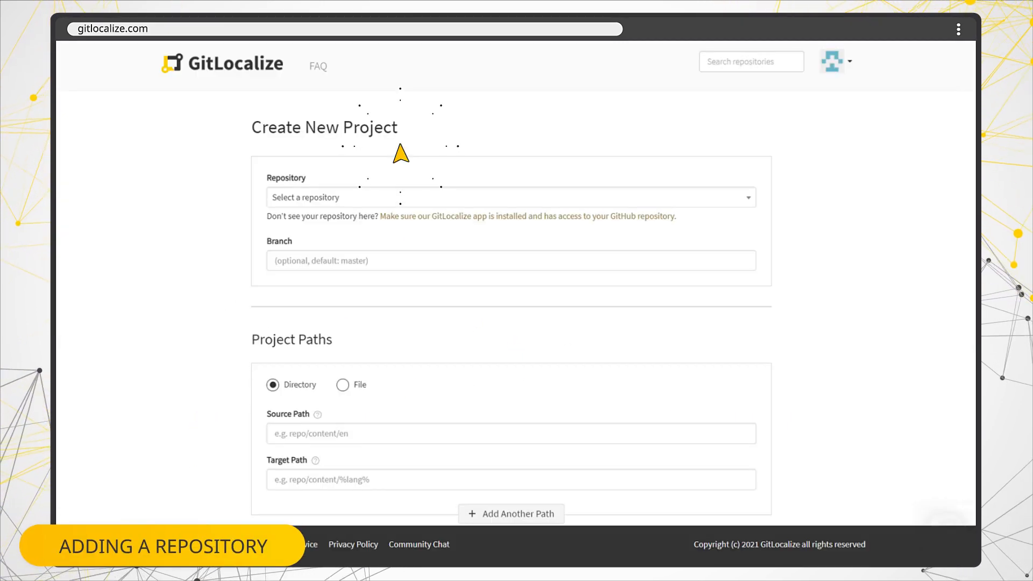
{"action": "mouse_move", "coordinate": [746, 214]}
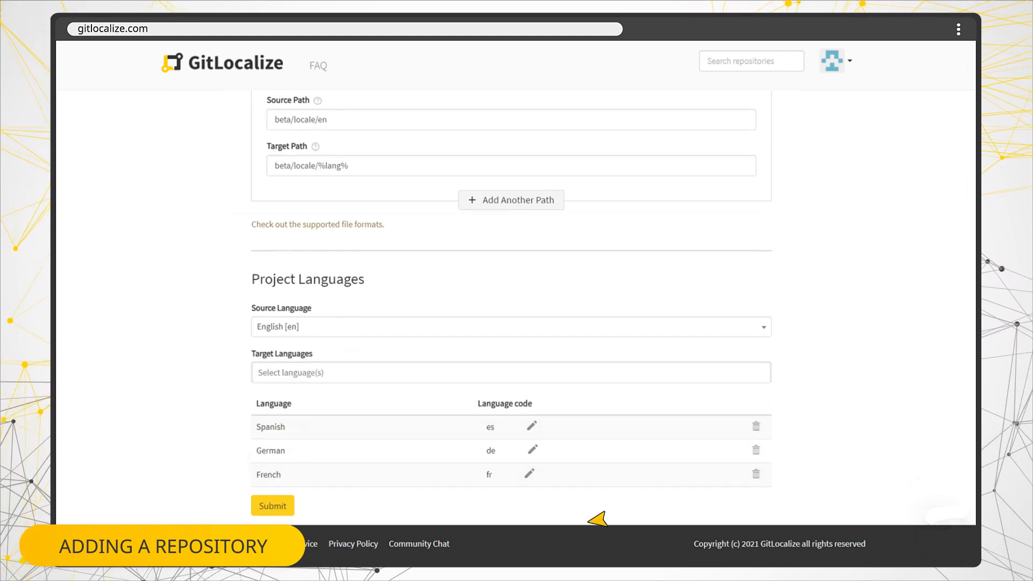
{"action": "left_click", "coordinate": [272, 505]}
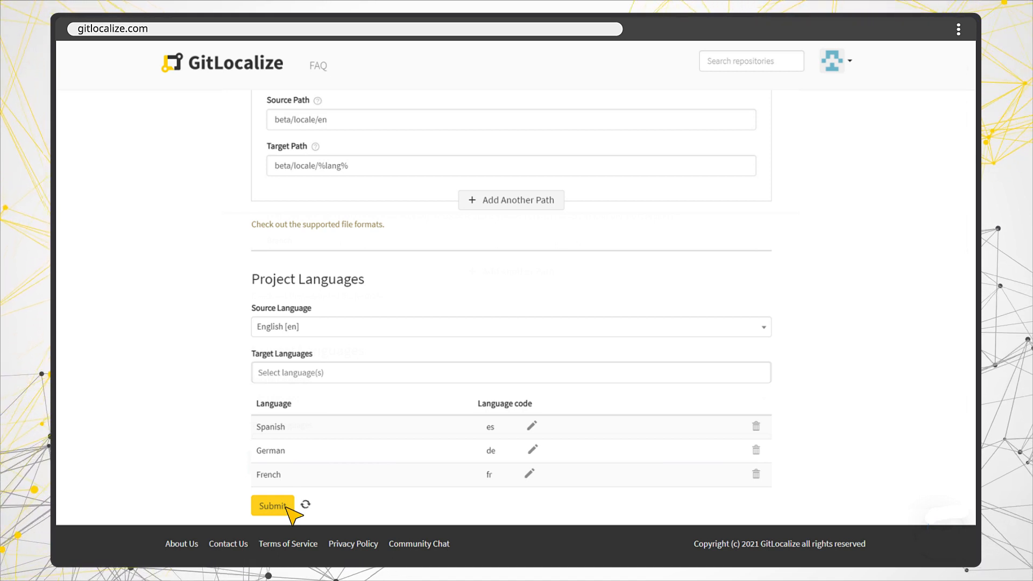
{"action": "left_click", "coordinate": [272, 505]}
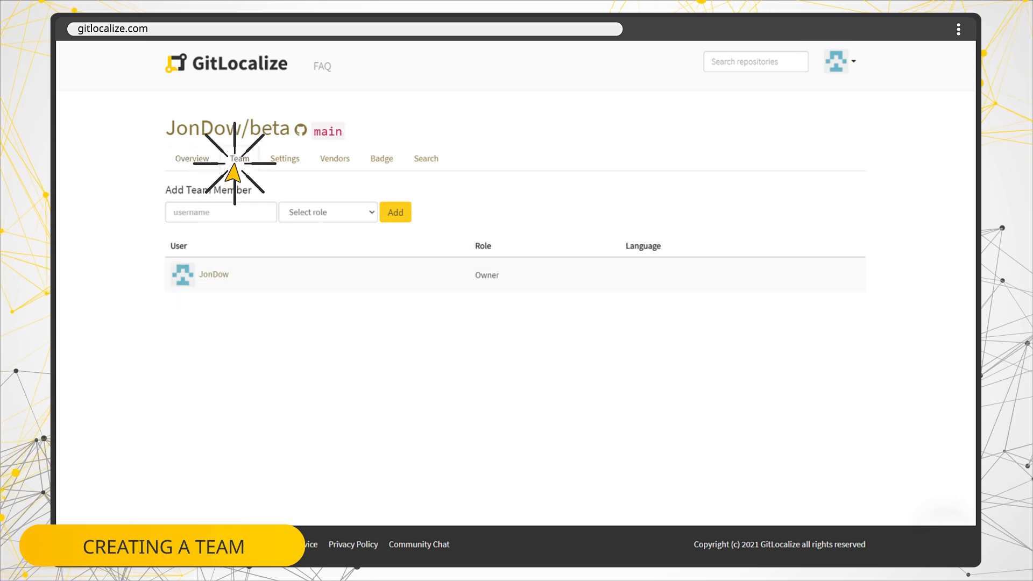
{"action": "type", "text": "Vlsco"}
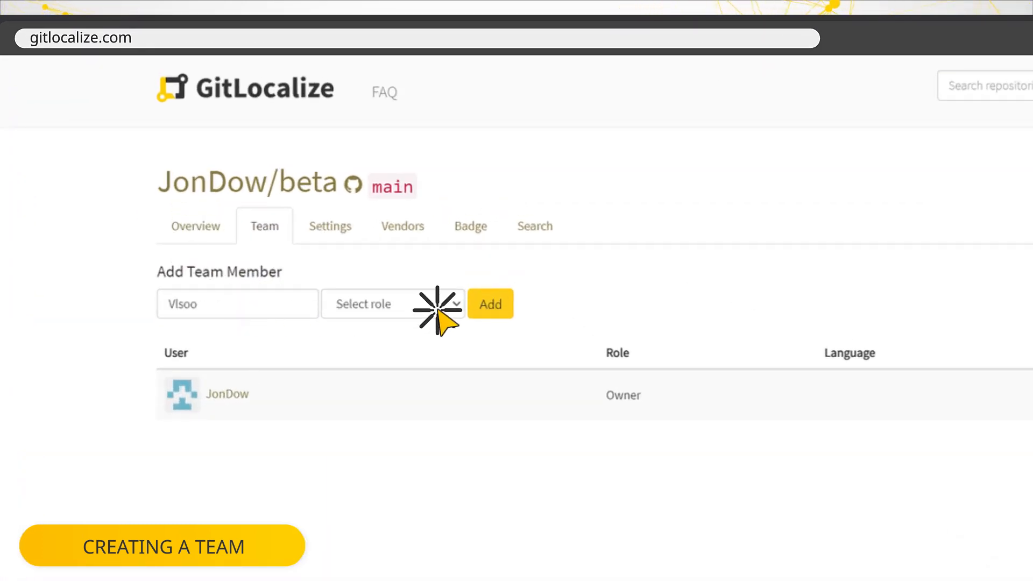
{"action": "left_click", "coordinate": [392, 303]}
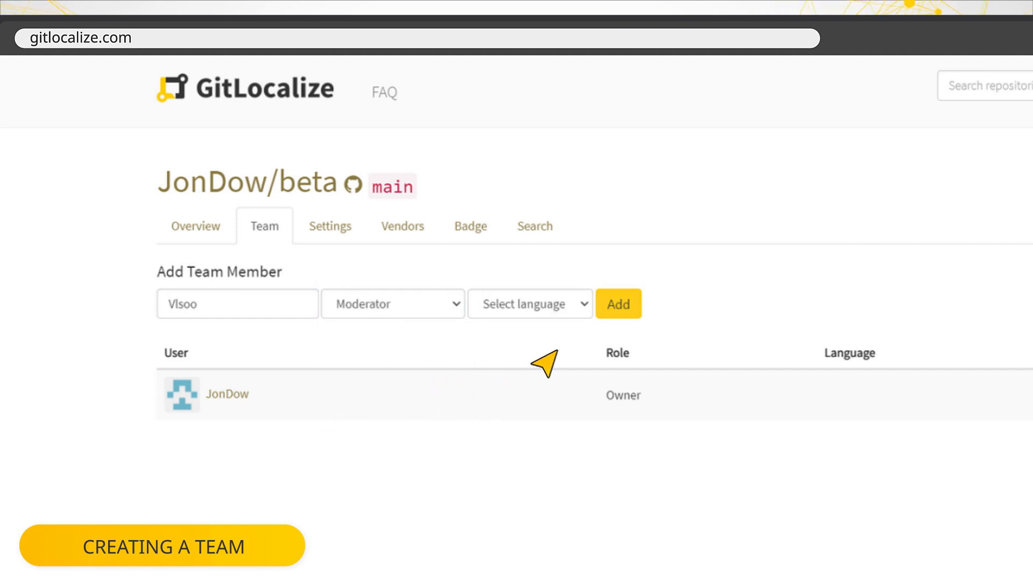
{"action": "left_click", "coordinate": [529, 303]}
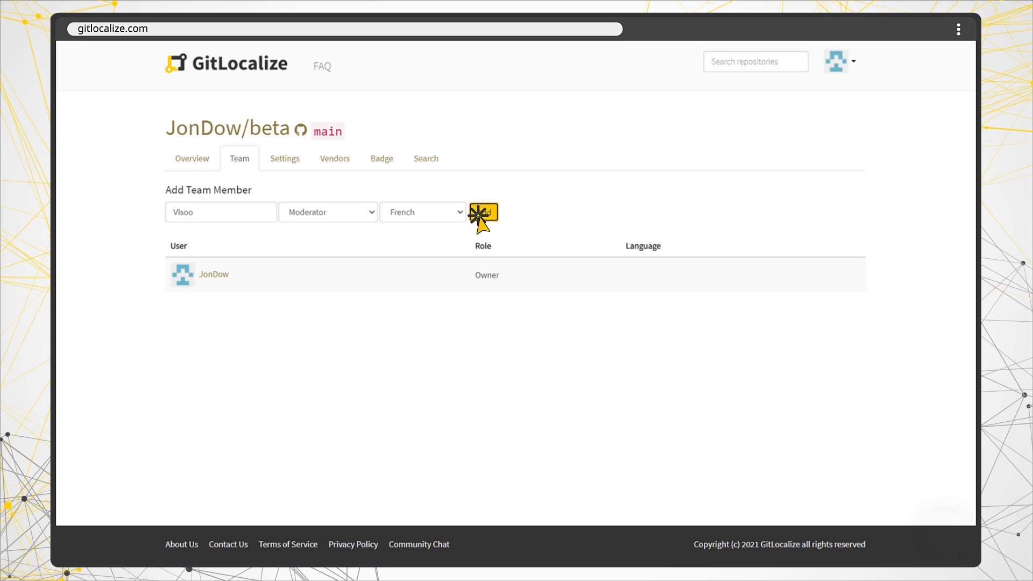
{"action": "left_click", "coordinate": [483, 211]}
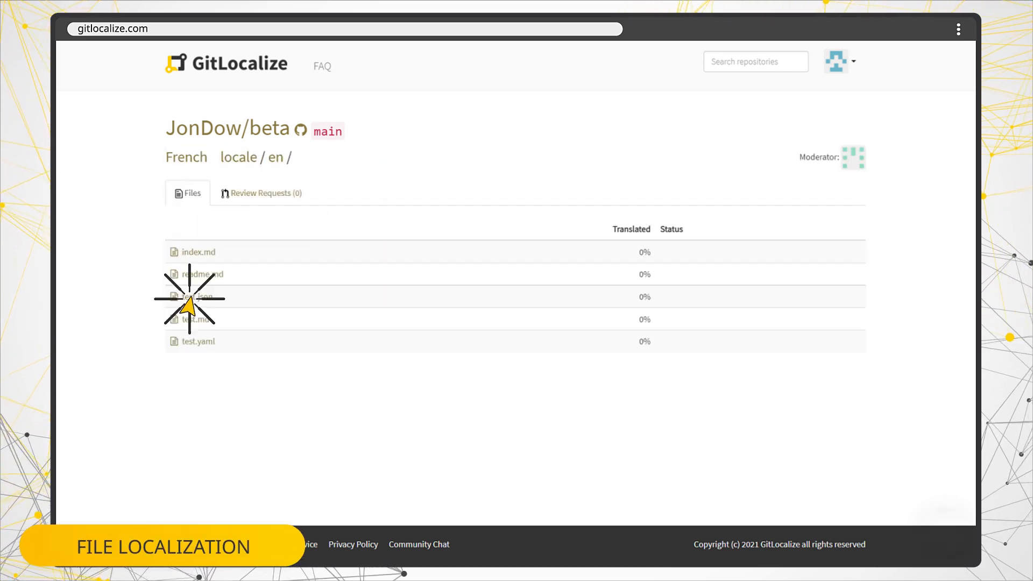
Open the French readme.md and machine-translate its heading block.
{"action": "left_click", "coordinate": [199, 274]}
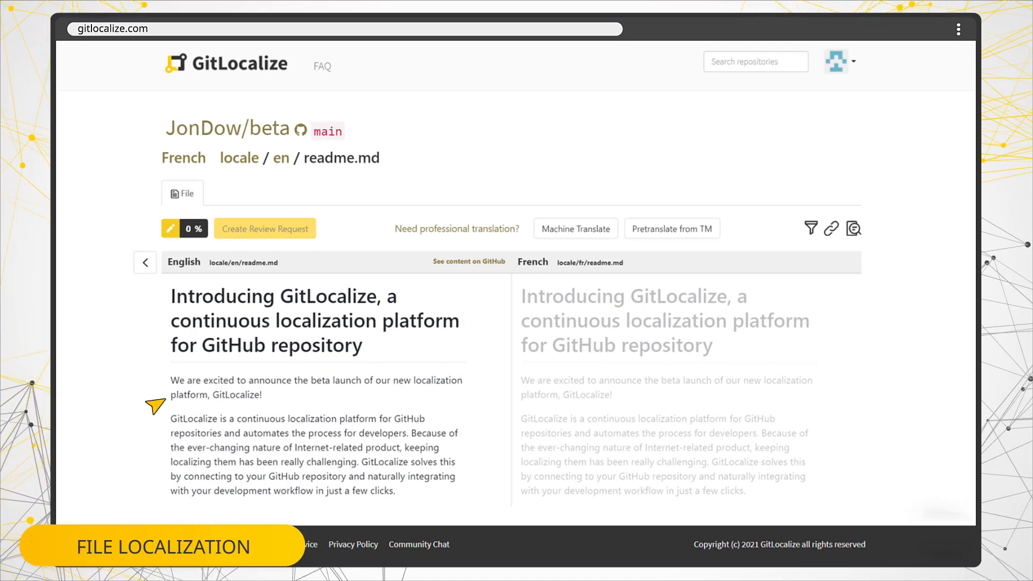
{"action": "mouse_move", "coordinate": [504, 302]}
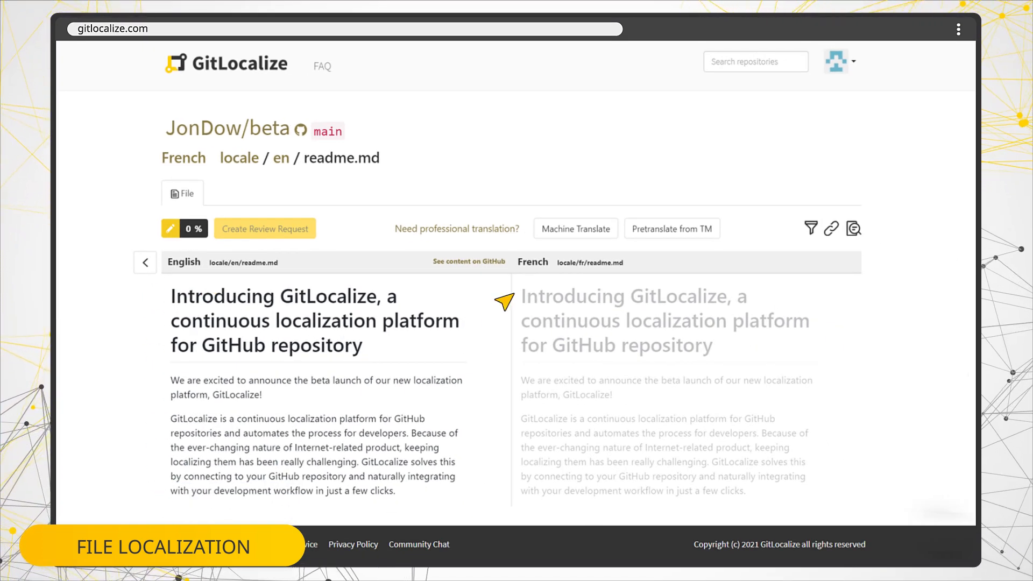
{"action": "mouse_move", "coordinate": [501, 497]}
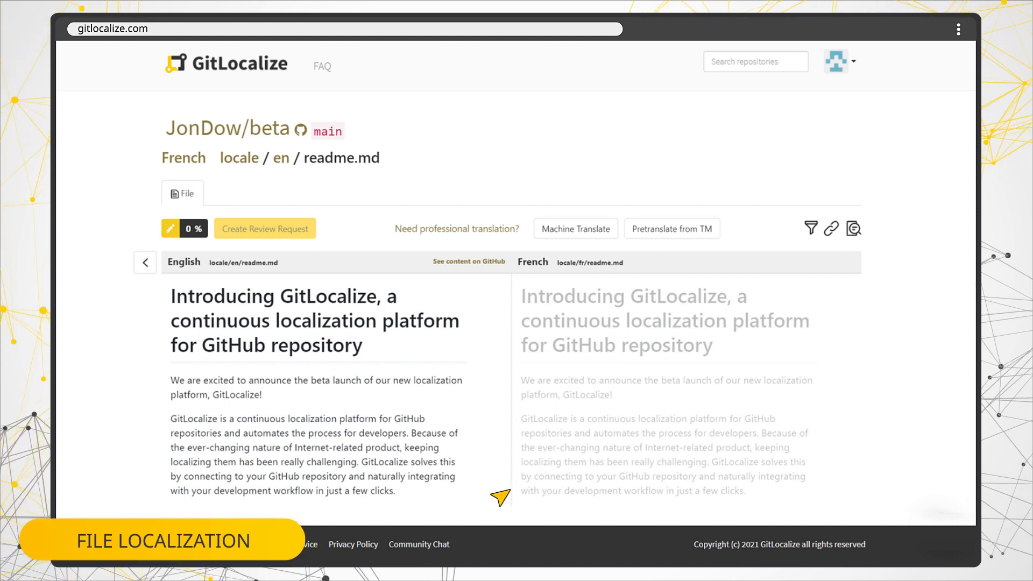
{"action": "left_click", "coordinate": [663, 320]}
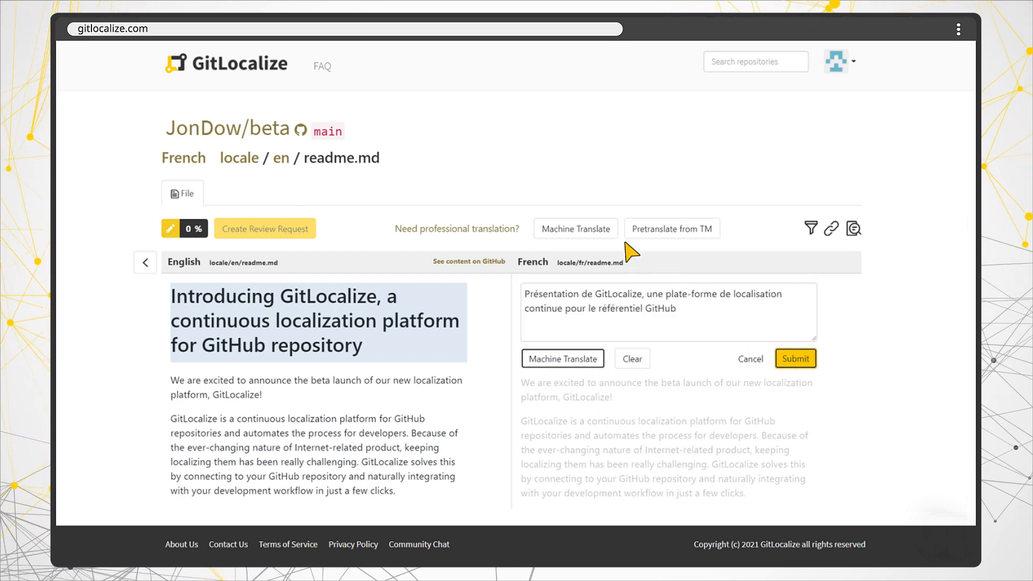
Machine-translate the entire French readme.md and confirm in the dialog.
{"action": "left_click", "coordinate": [672, 228]}
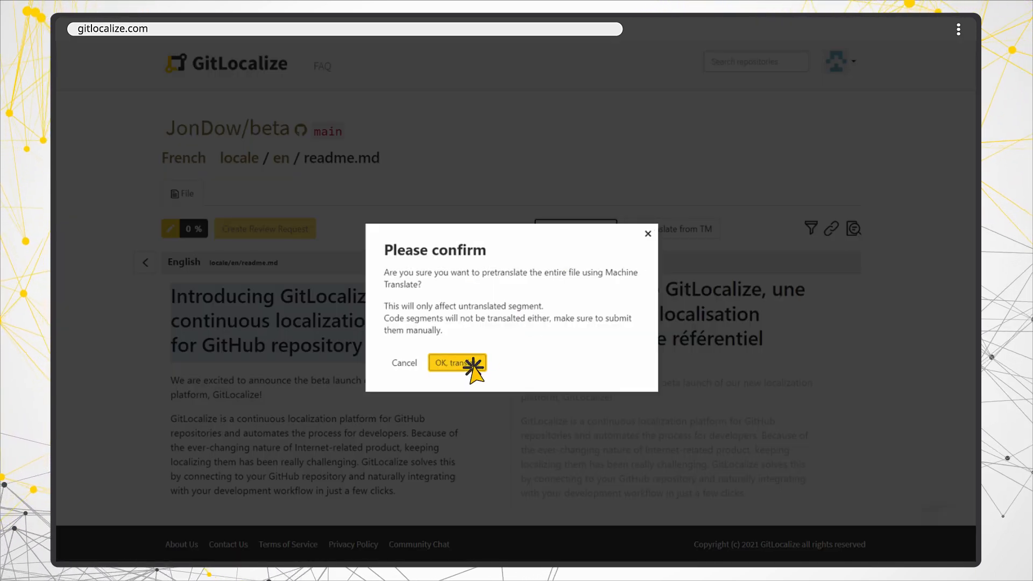
{"action": "left_click", "coordinate": [452, 363]}
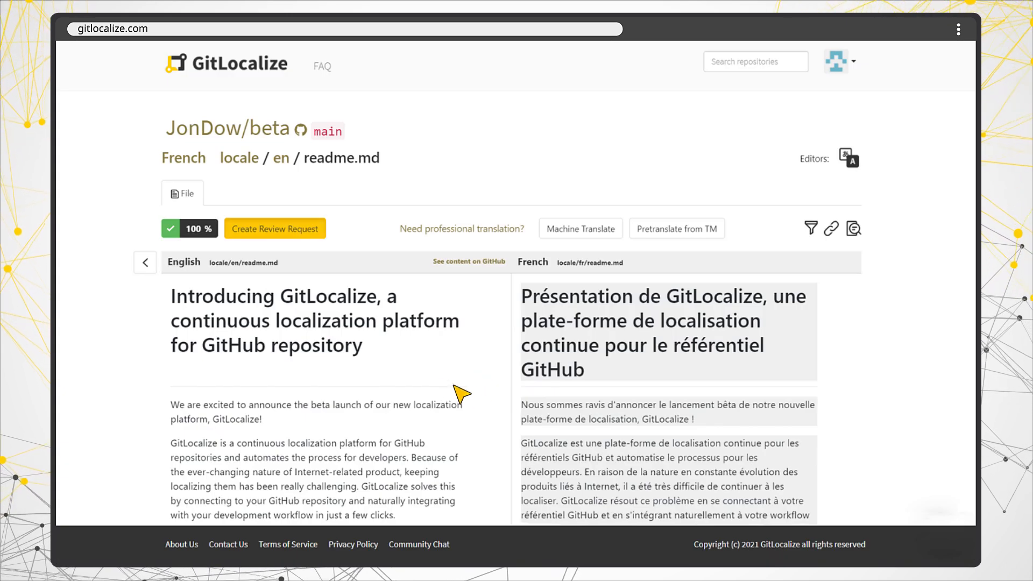
{"action": "mouse_move", "coordinate": [231, 240]}
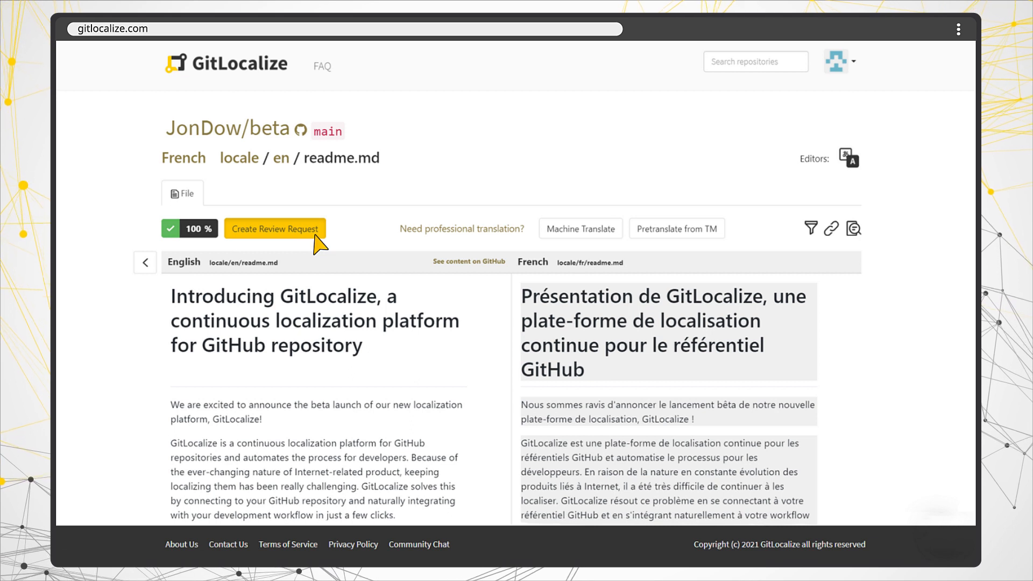
Submit a review request commented 'Translated en/readme.md. Please revi…'.
{"action": "left_click", "coordinate": [275, 228]}
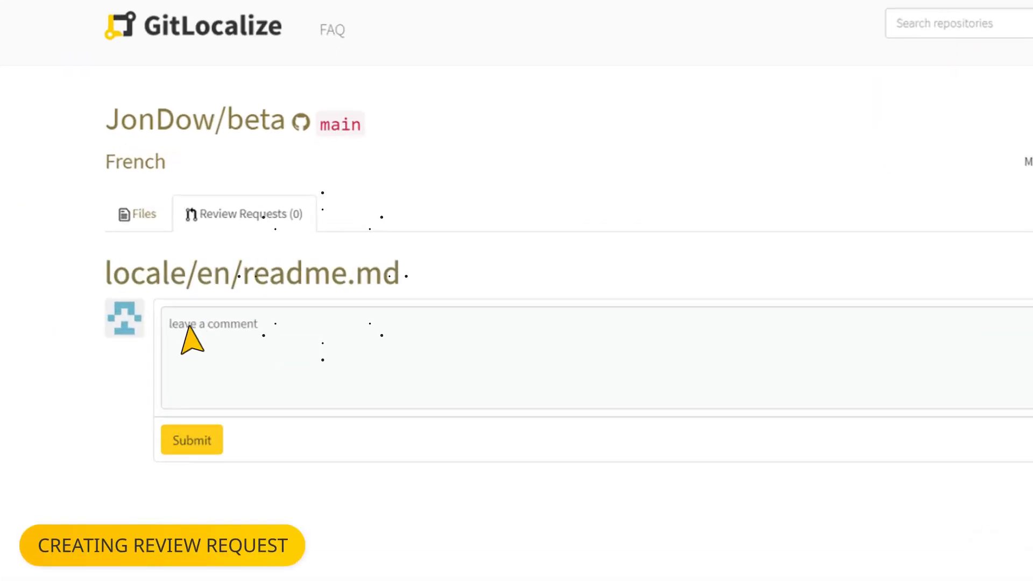
{"action": "type", "text": "Translated en/readme.md. Please revi"}
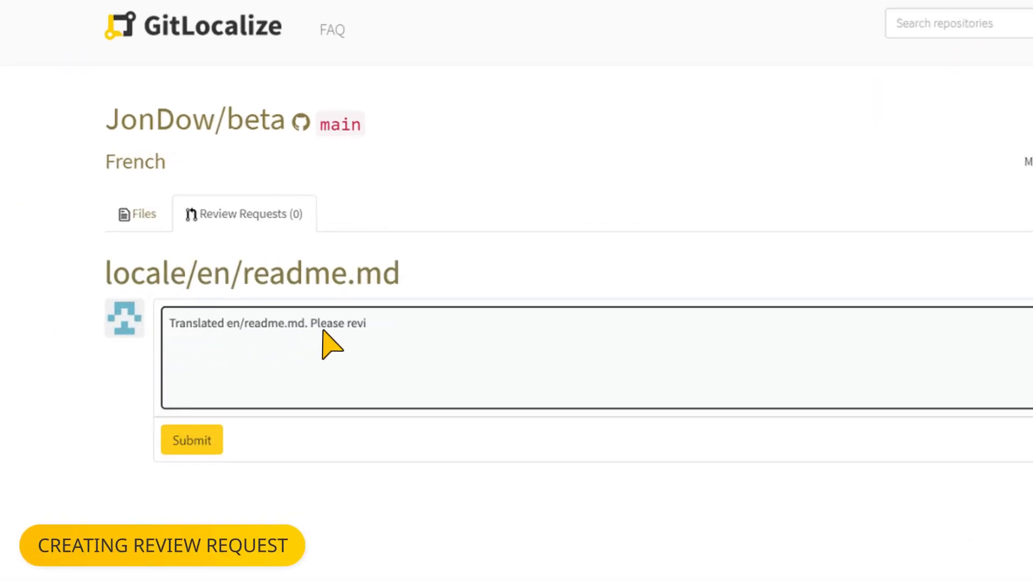
{"action": "left_click", "coordinate": [191, 439]}
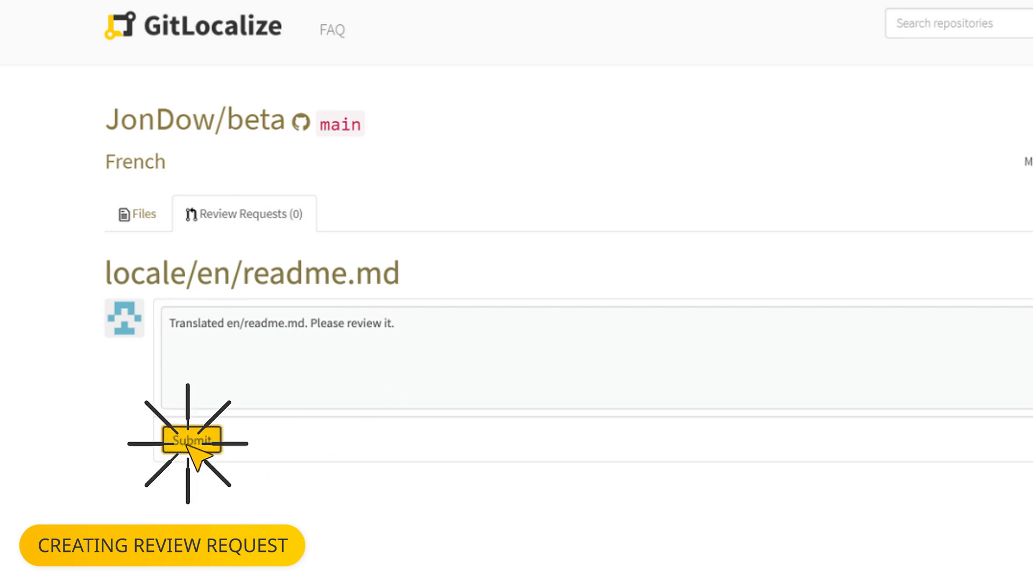
Return to the repository overview and open the French files.
{"action": "left_click", "coordinate": [190, 440]}
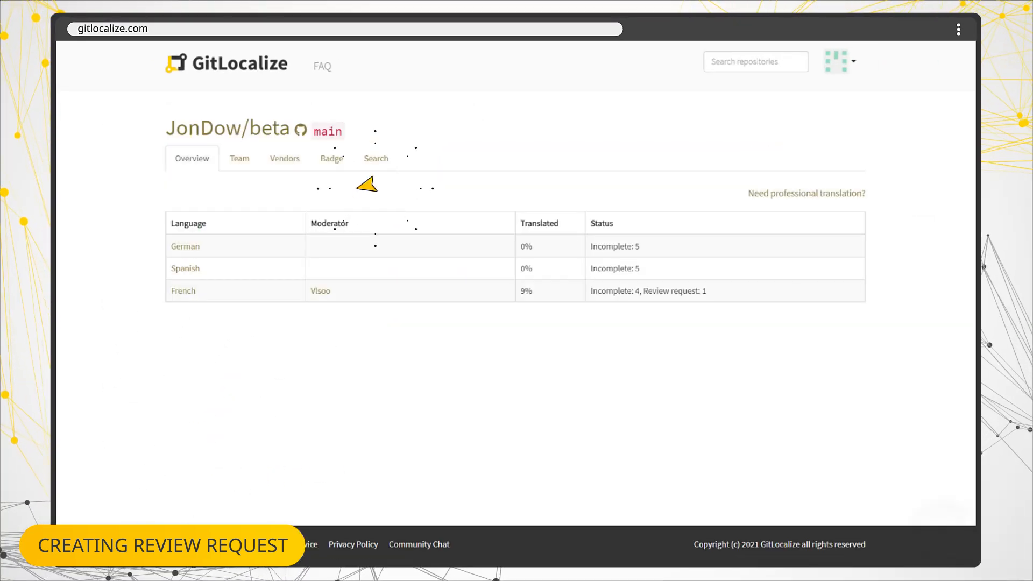
{"action": "left_click", "coordinate": [182, 291]}
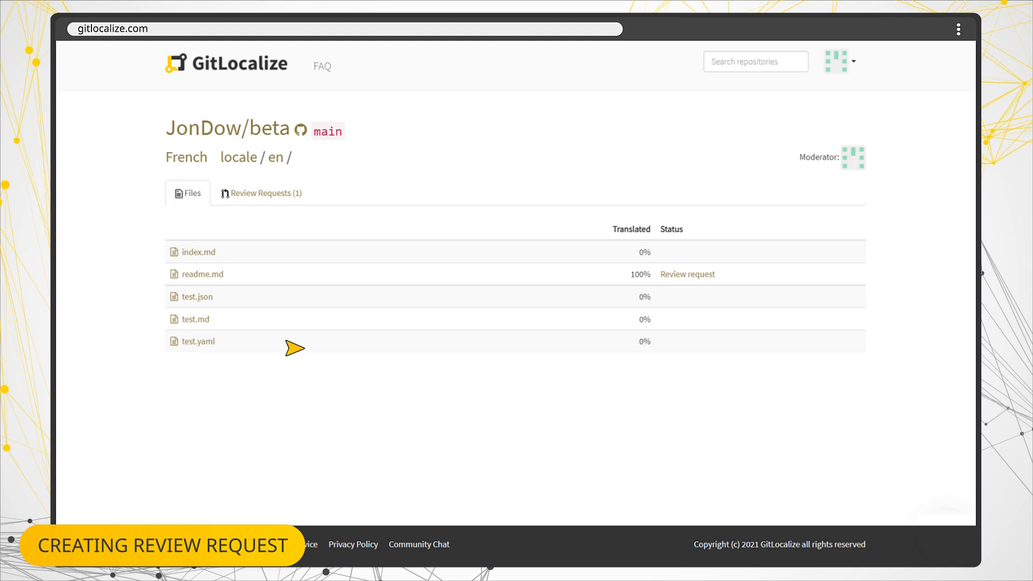
Send a pull request for the French readme.md review request.
{"action": "left_click", "coordinate": [264, 193]}
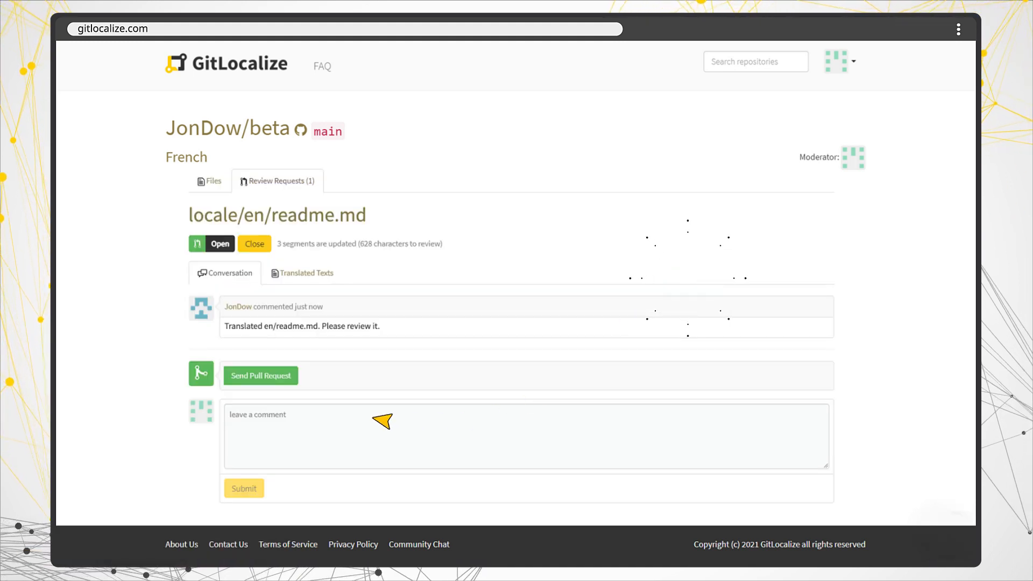
{"action": "left_click", "coordinate": [260, 375]}
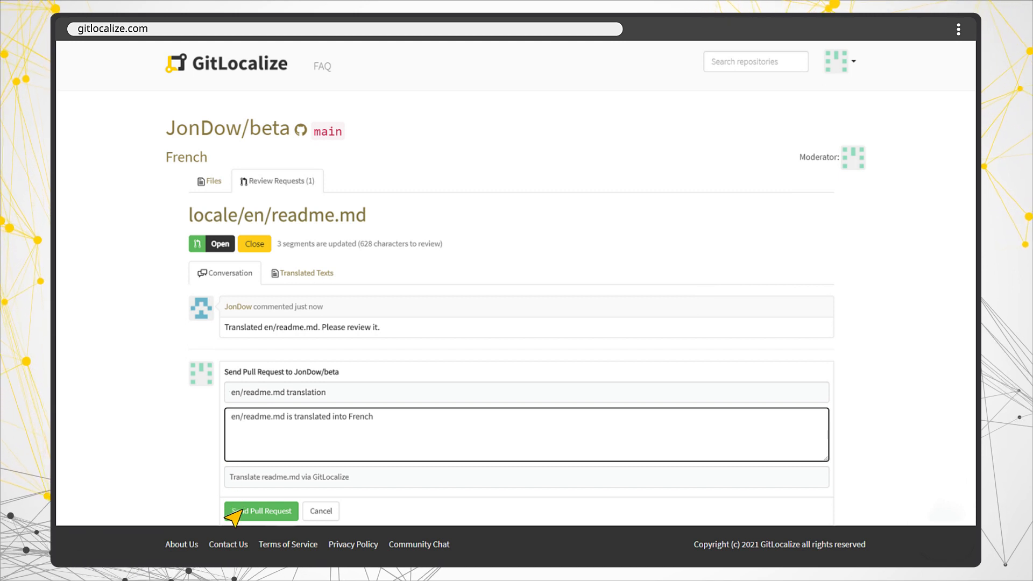
{"action": "left_click", "coordinate": [261, 511]}
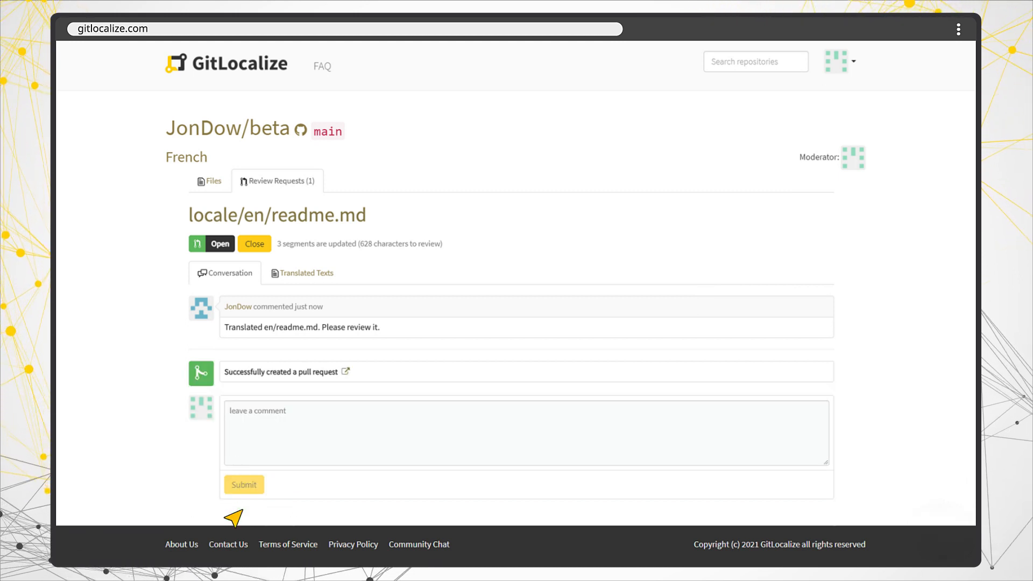
{"action": "mouse_move", "coordinate": [337, 378]}
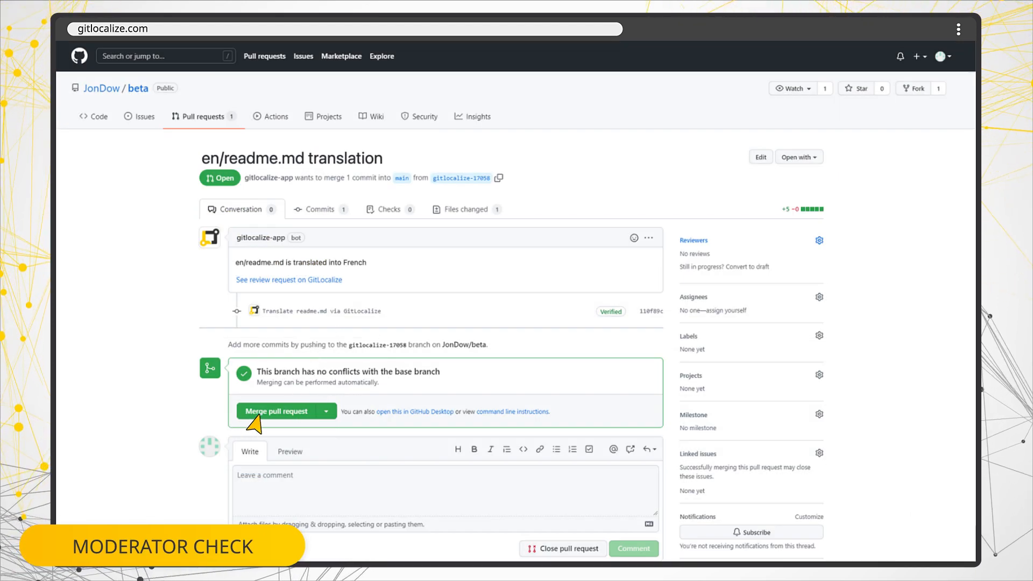
Merge the translation pull request into main on GitHub.
{"action": "left_click", "coordinate": [277, 410]}
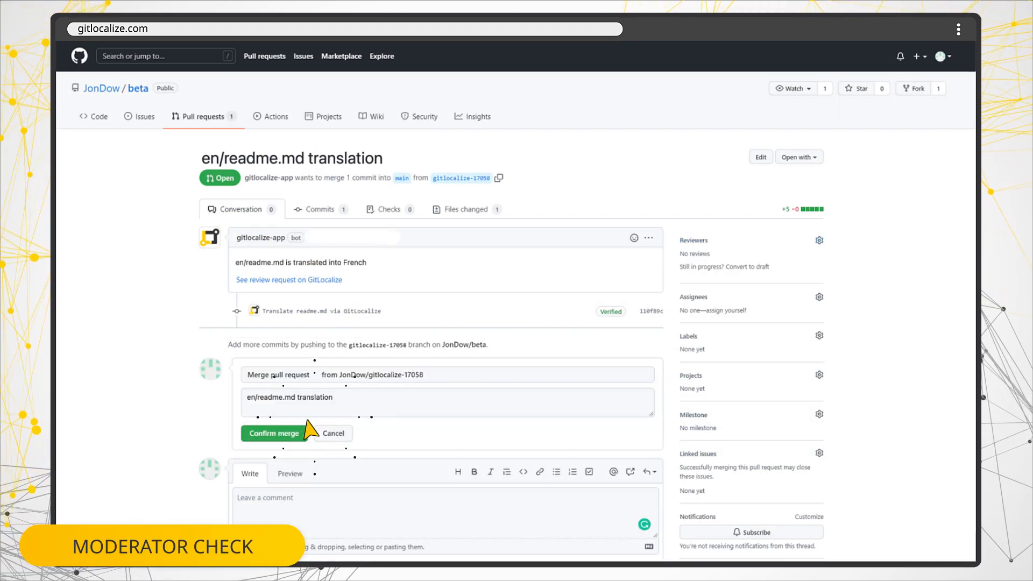
{"action": "left_click", "coordinate": [273, 432]}
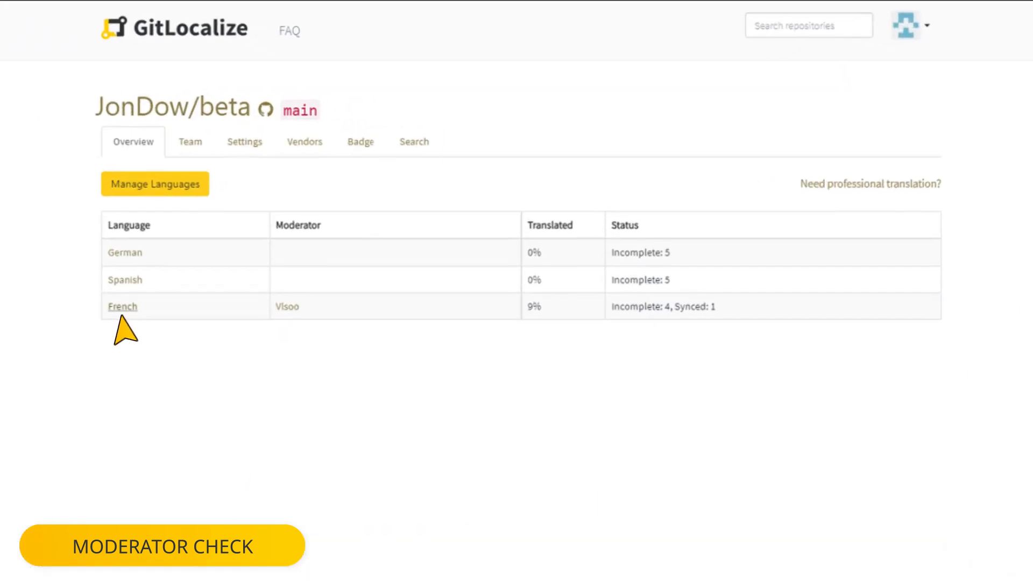
Check the French readme.md, then send a support message about adding team members.
{"action": "left_click", "coordinate": [122, 306]}
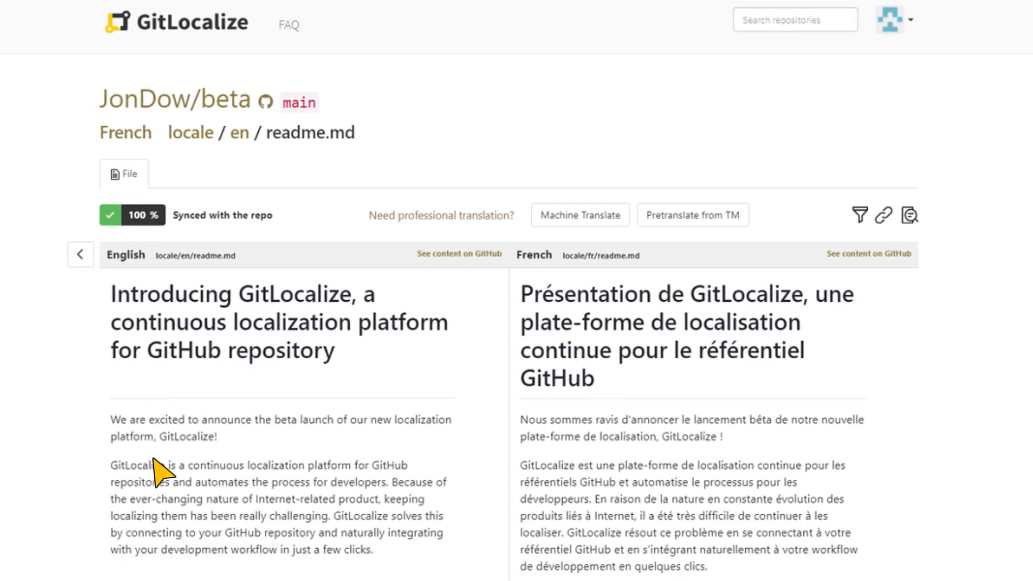
{"action": "scroll", "scroll_direction": "down", "scroll_amount": 3}
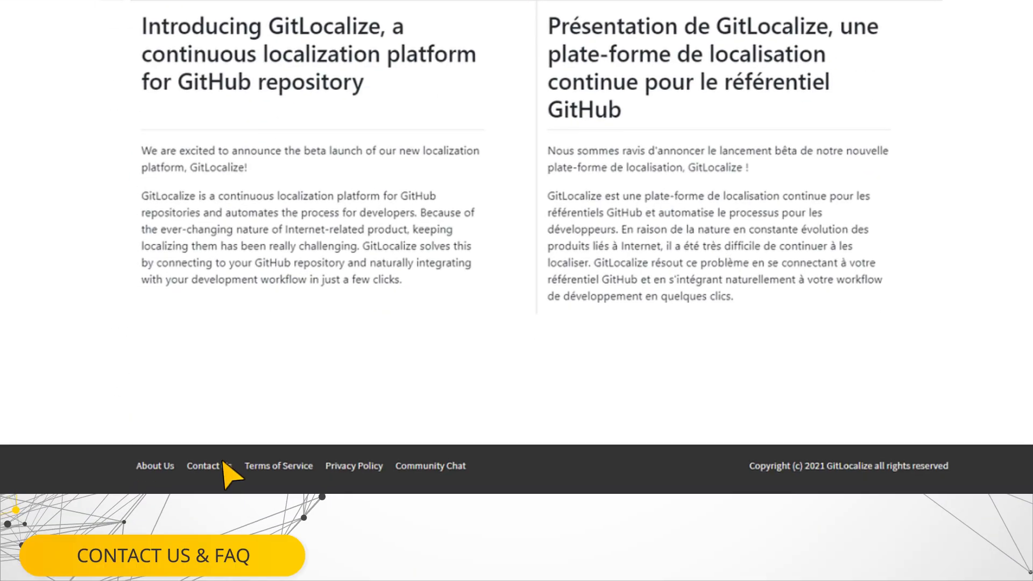
{"action": "left_click", "coordinate": [202, 466]}
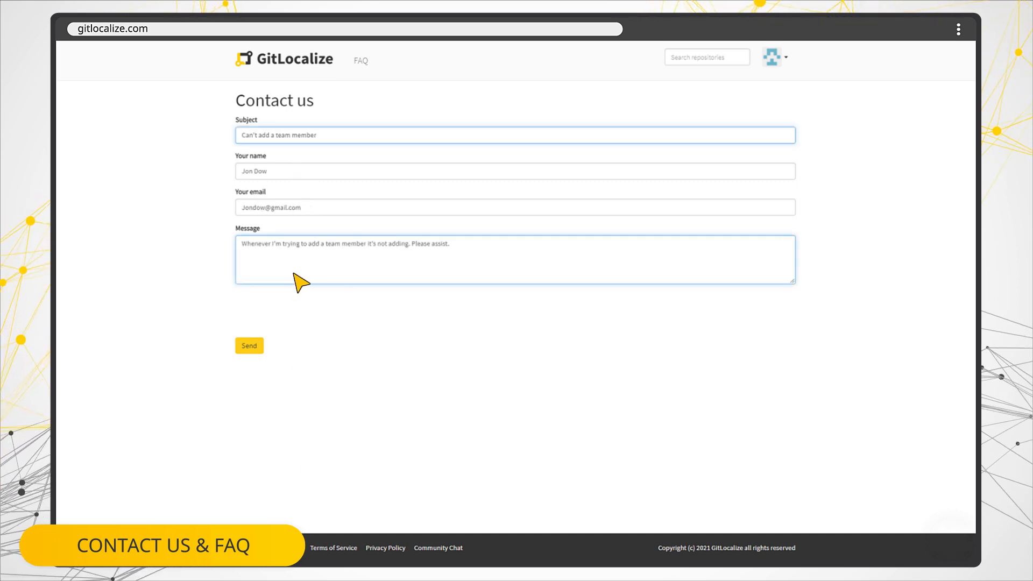
{"action": "left_click", "coordinate": [248, 345]}
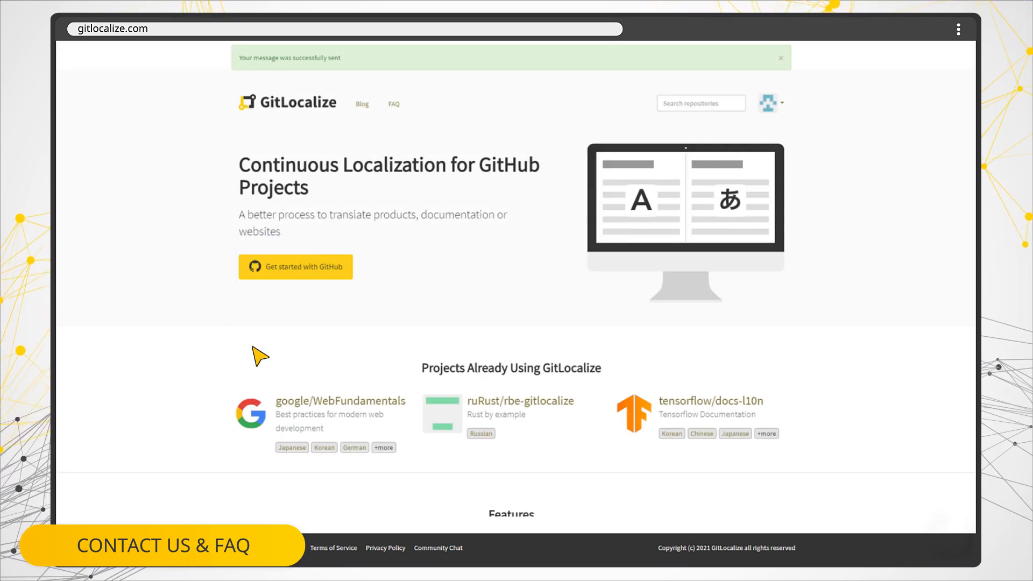
Search the Help Center FAQ for 'File Format'.
{"action": "left_click", "coordinate": [163, 545]}
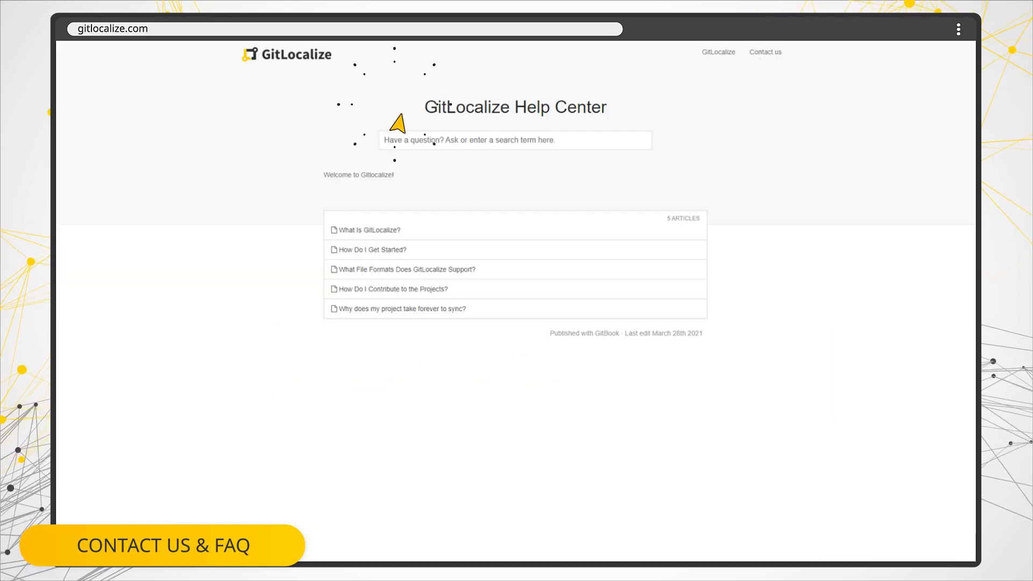
{"action": "type", "text": "File Format"}
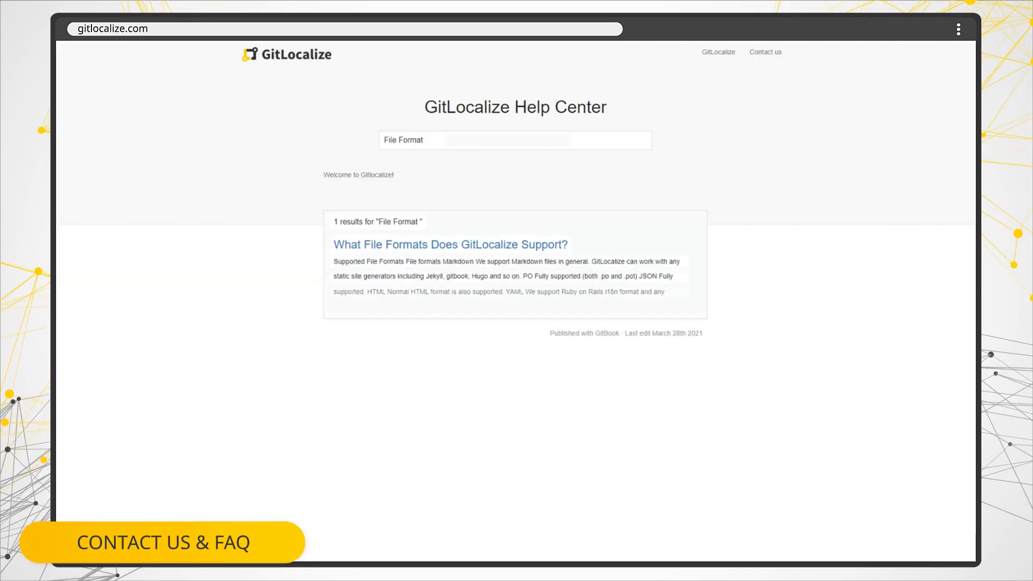